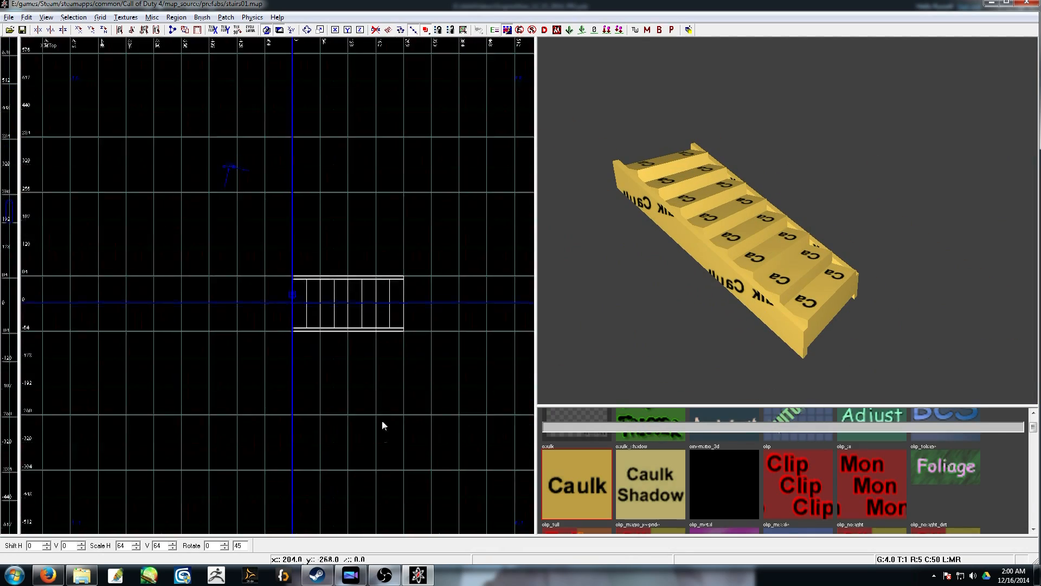
Open the Misc menu beside the new 8 by 8 by 160 unit post brush.
left_click(151, 17)
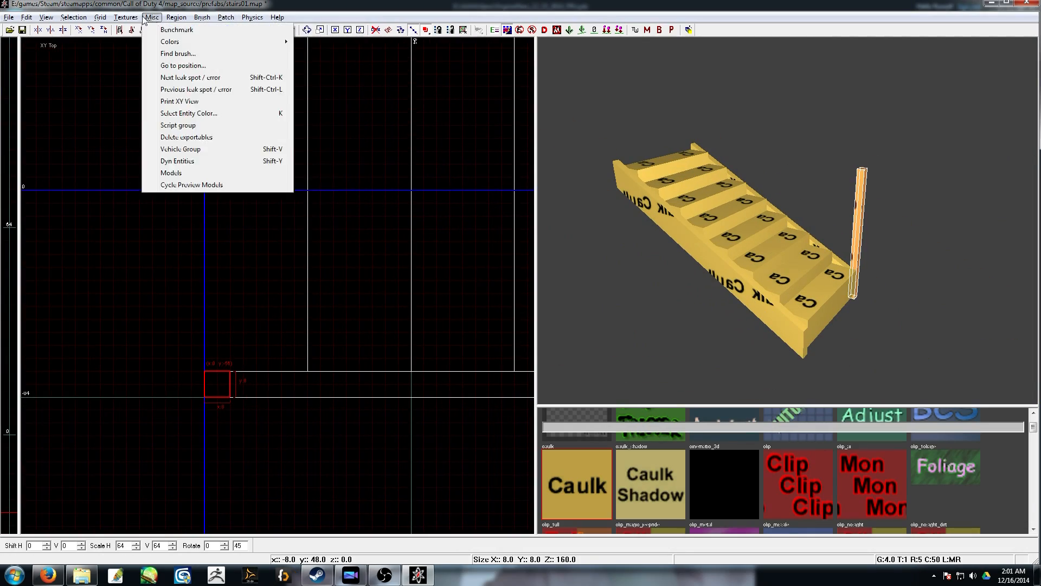